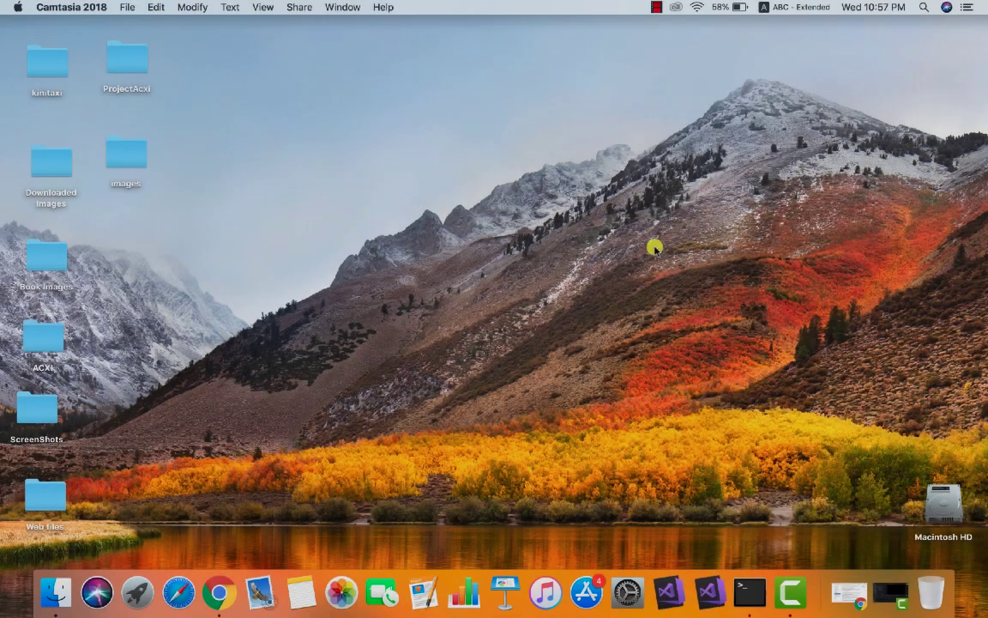
mouse_move(592, 293)
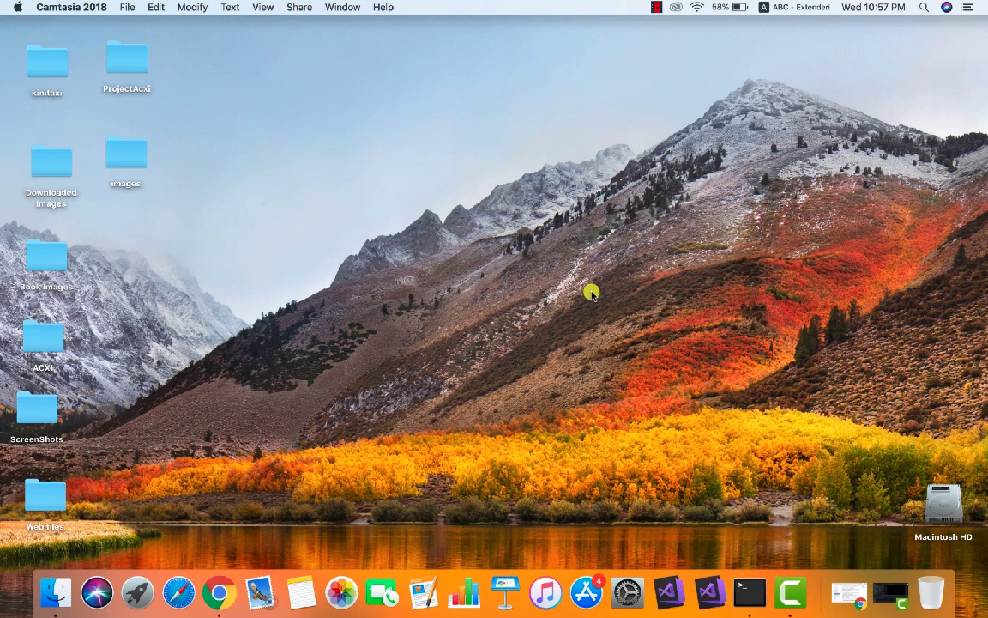
mouse_move(543, 294)
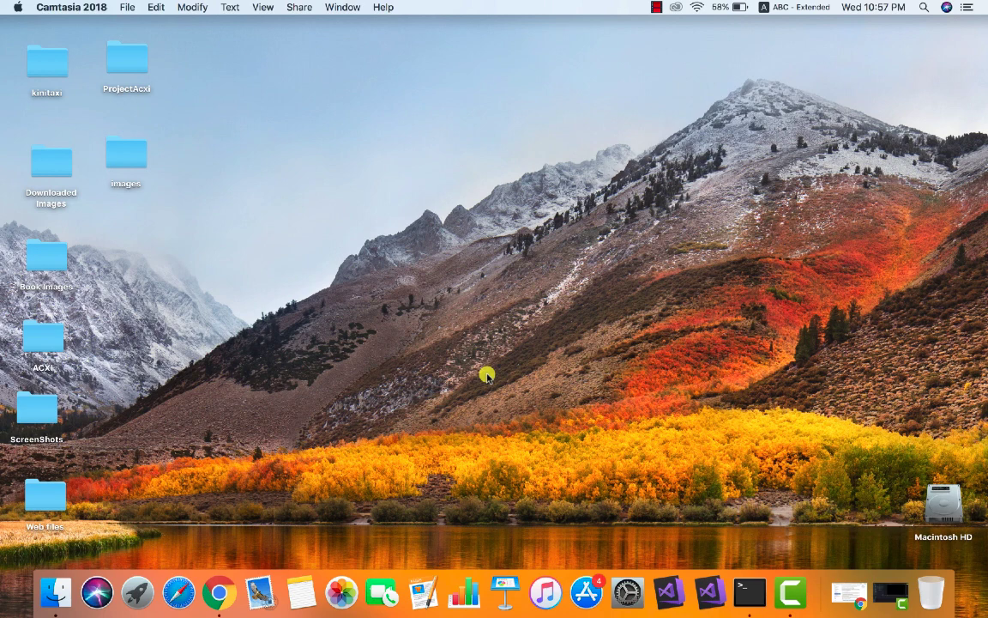
mouse_move(576, 339)
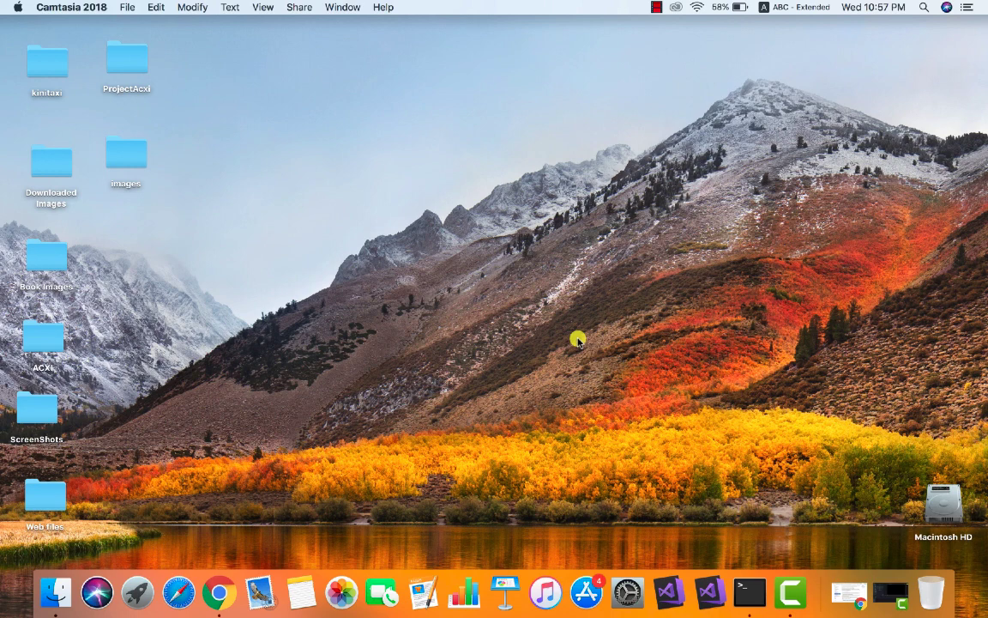
- Bring the keystore docs page forward and highlight the keytool -list debug.keystore command
left_click(226, 591)
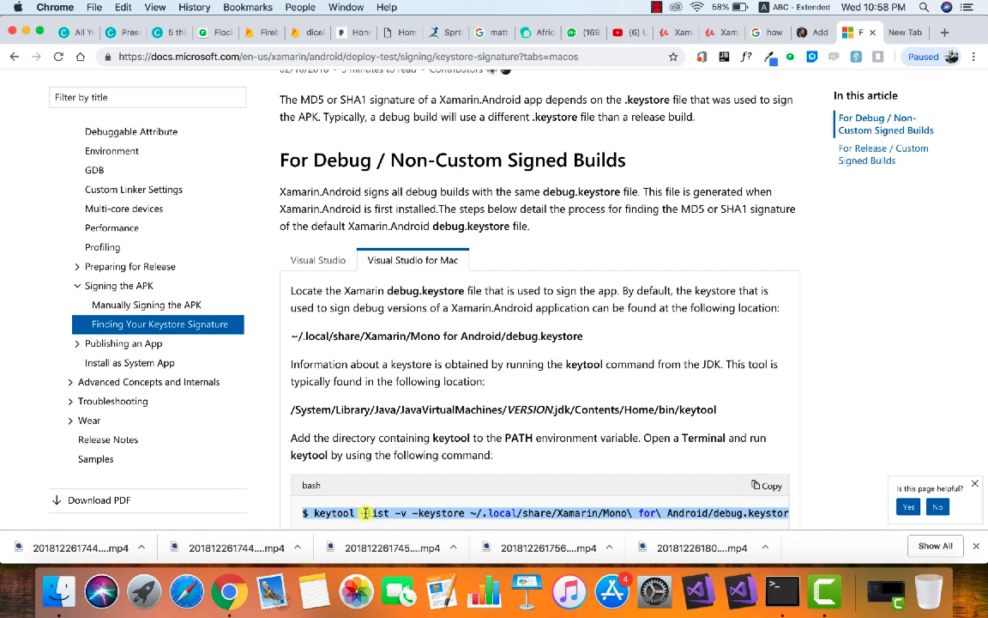
double_click(502, 512)
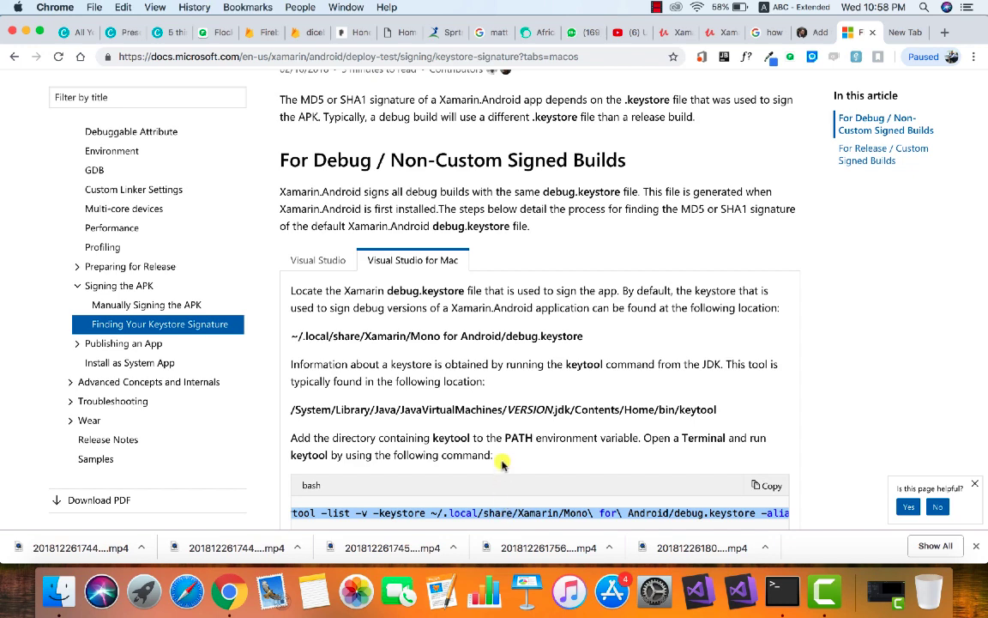
mouse_move(503, 410)
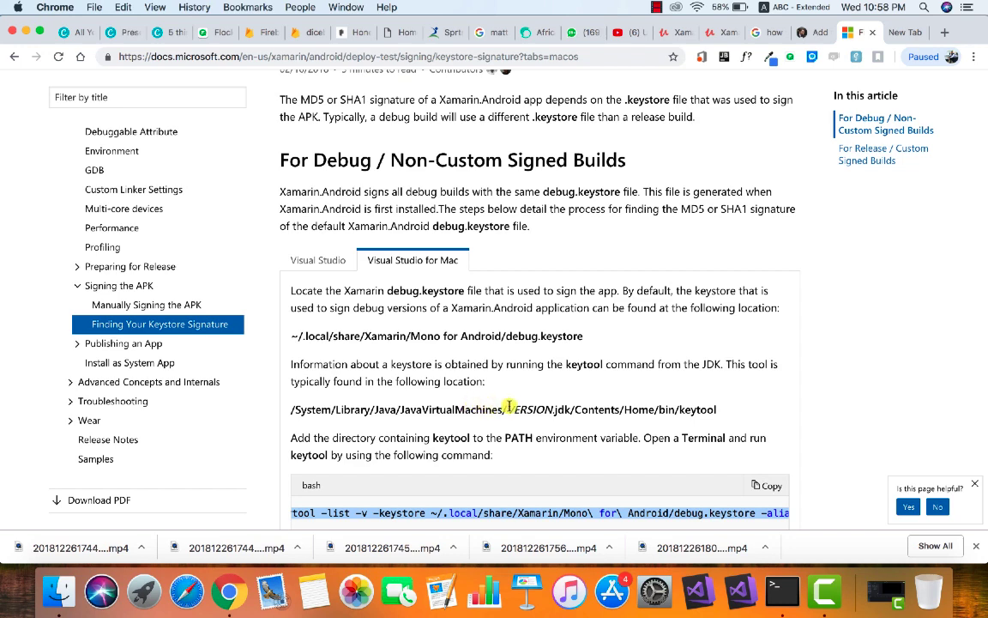
mouse_move(557, 376)
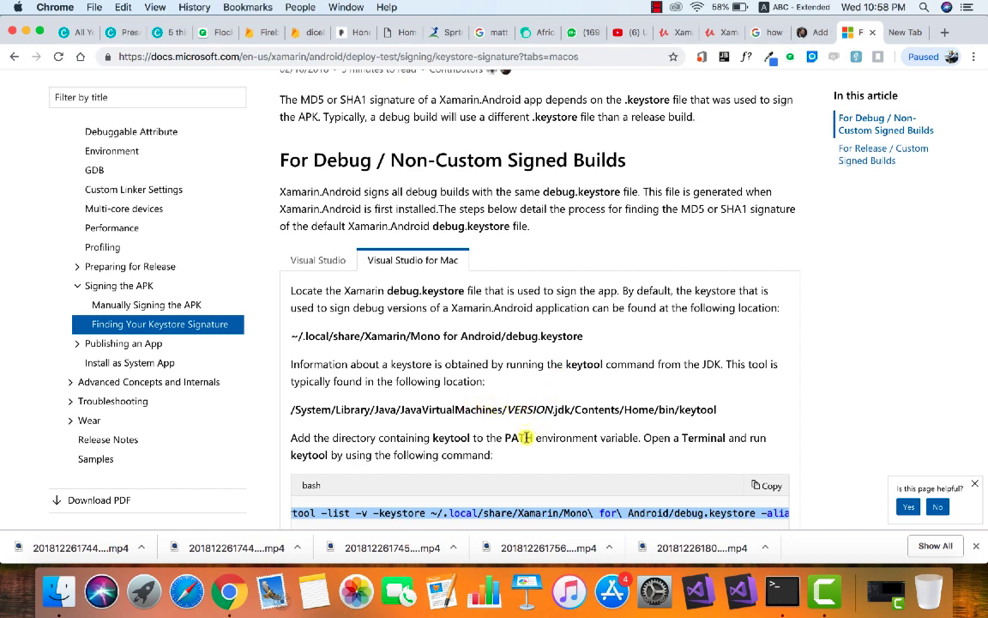
mouse_move(676, 415)
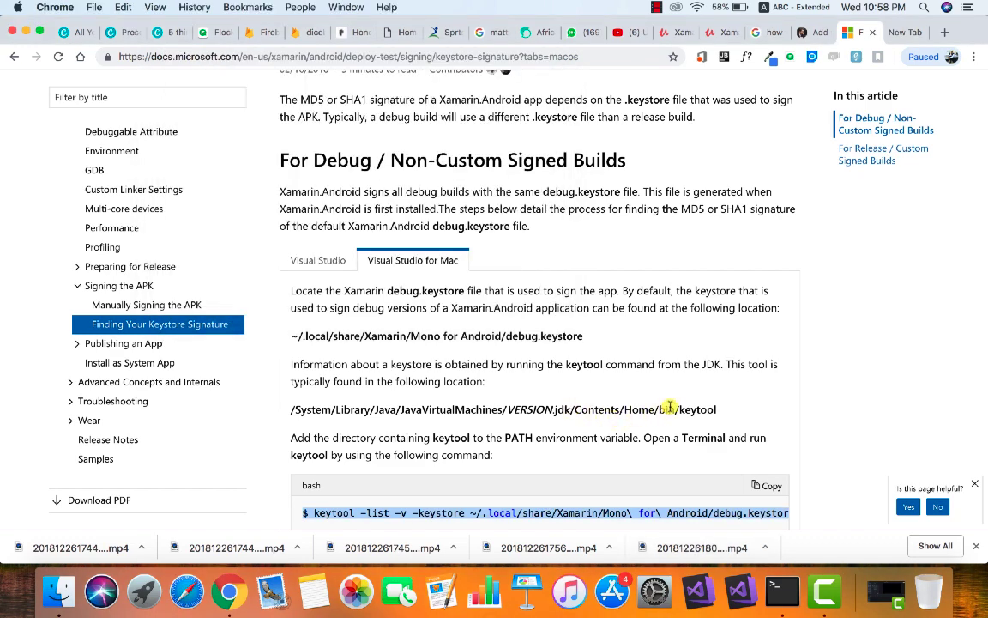
mouse_move(692, 409)
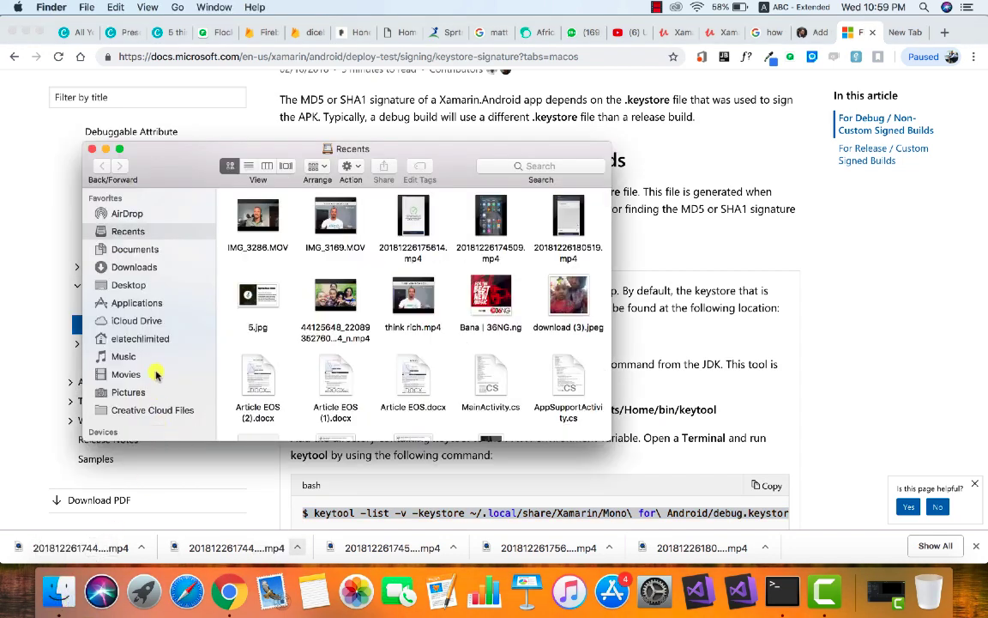
- Browse Macintosh HD > Library > Java > jdk1.8.0_131.jdk > Contents > Home > bin and select keytool
left_click(158, 395)
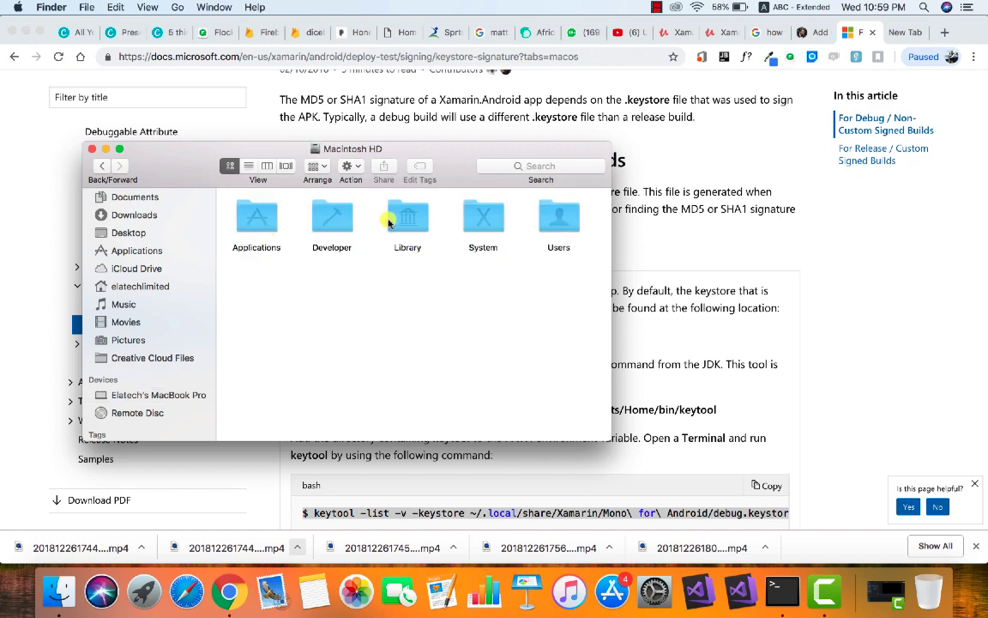
double_click(408, 219)
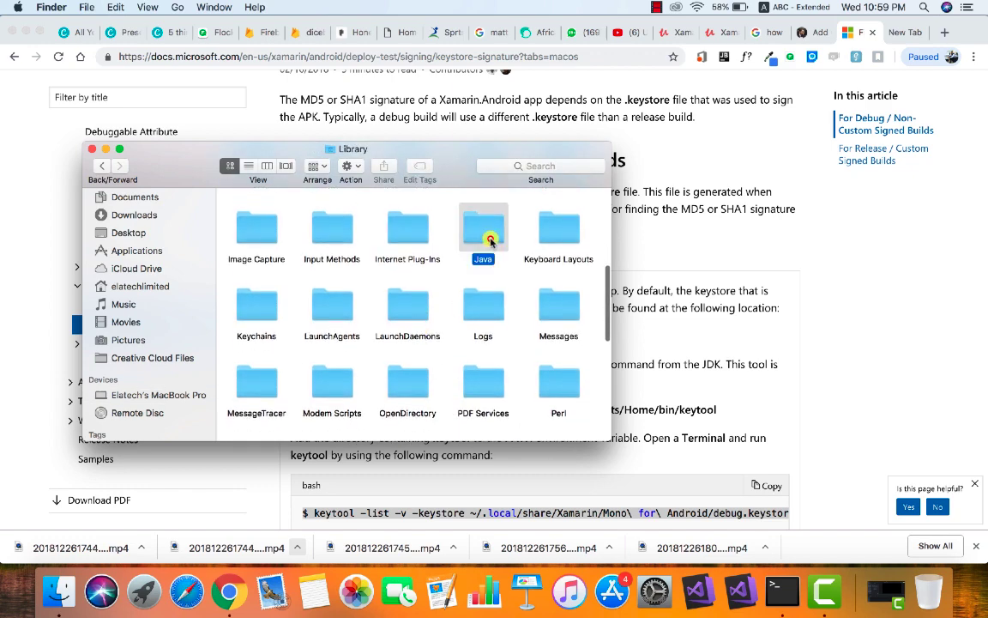
double_click(483, 227)
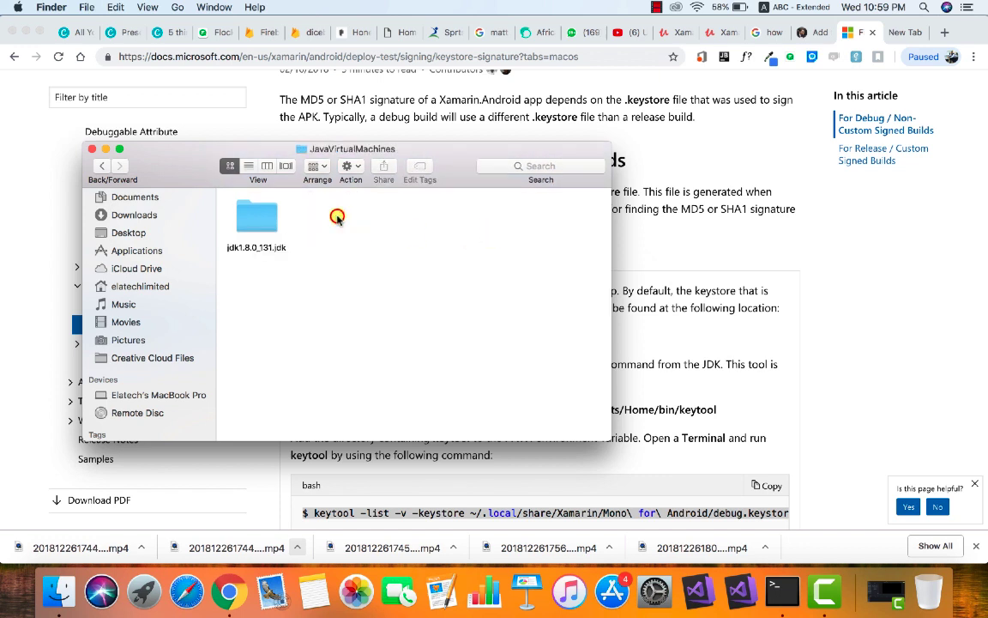
mouse_move(269, 217)
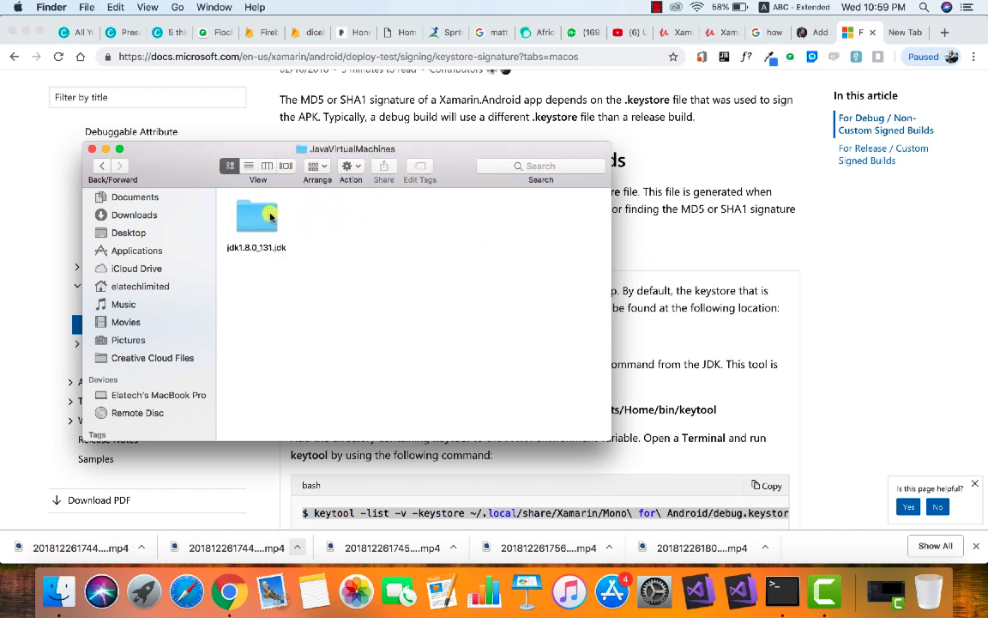
double_click(256, 215)
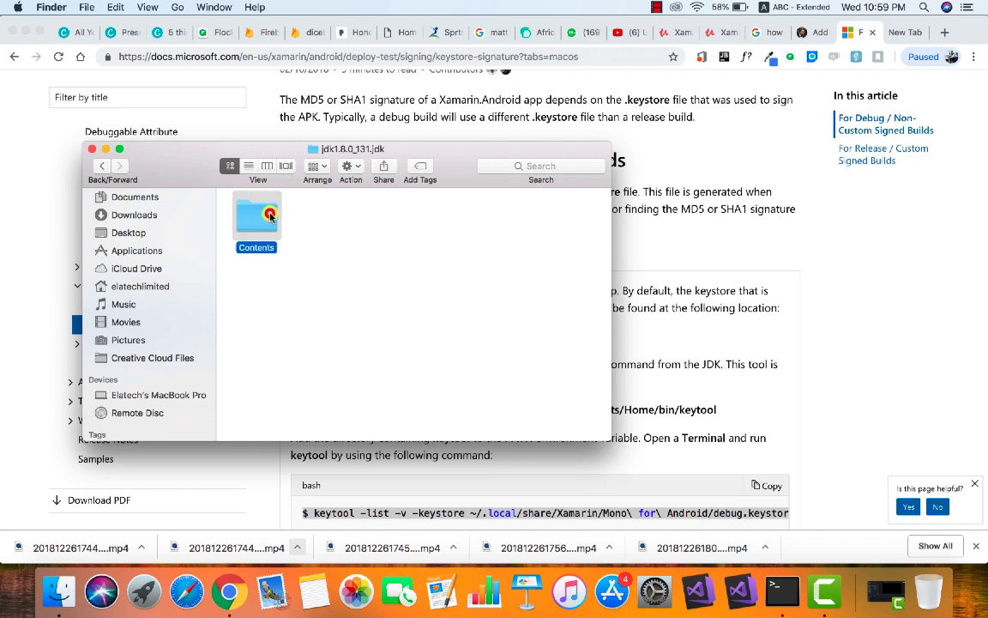
double_click(255, 217)
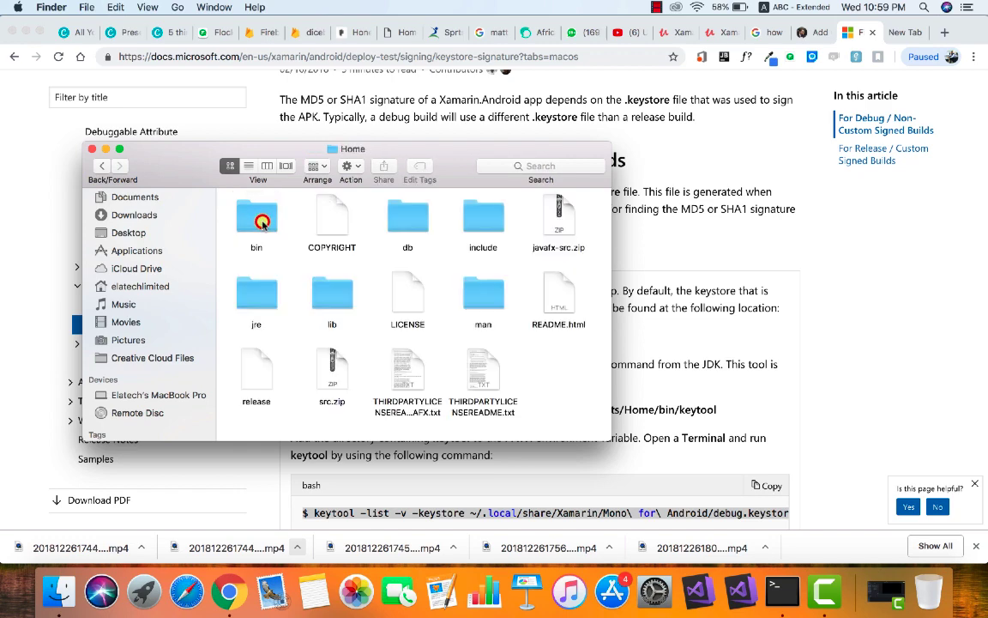
double_click(256, 216)
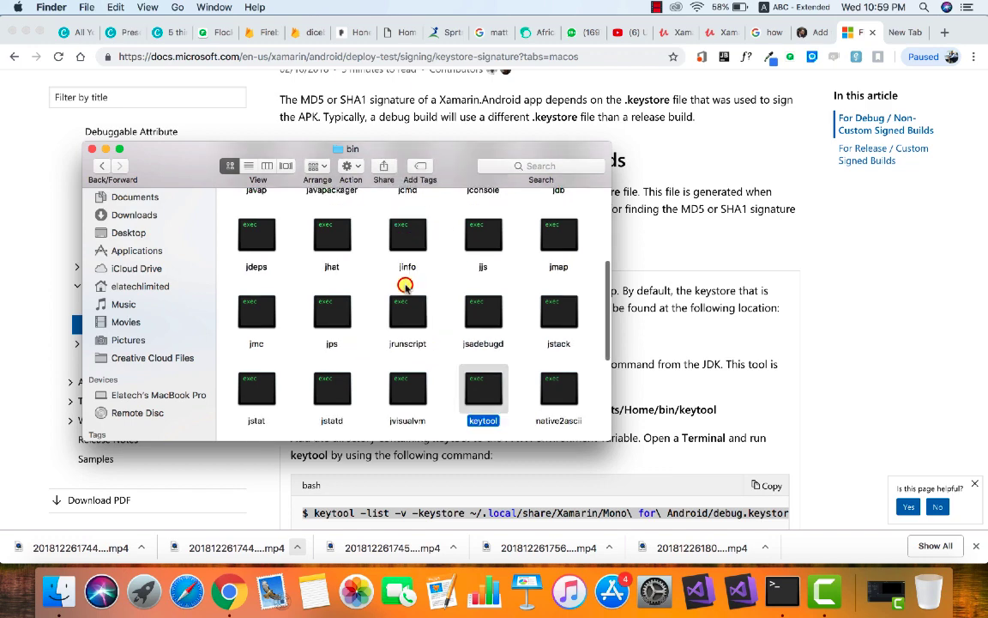
scroll("down", 3)
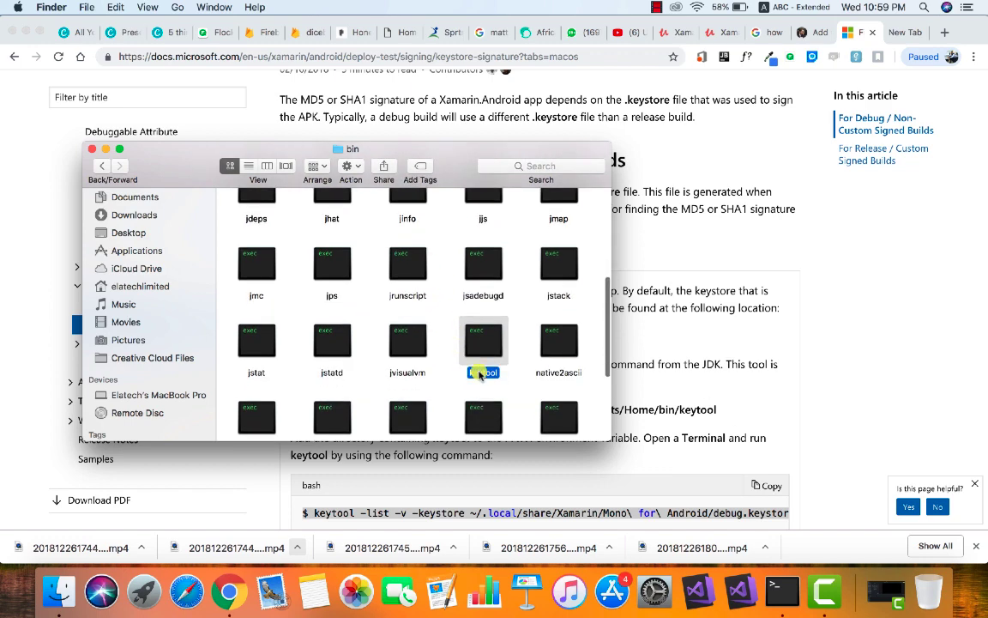
left_click(483, 336)
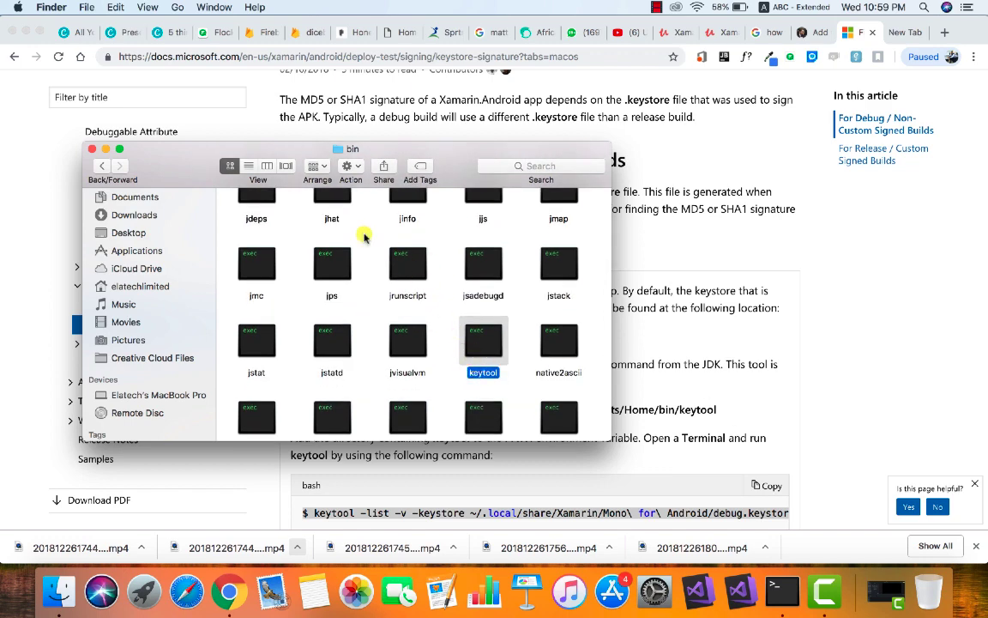
mouse_move(379, 291)
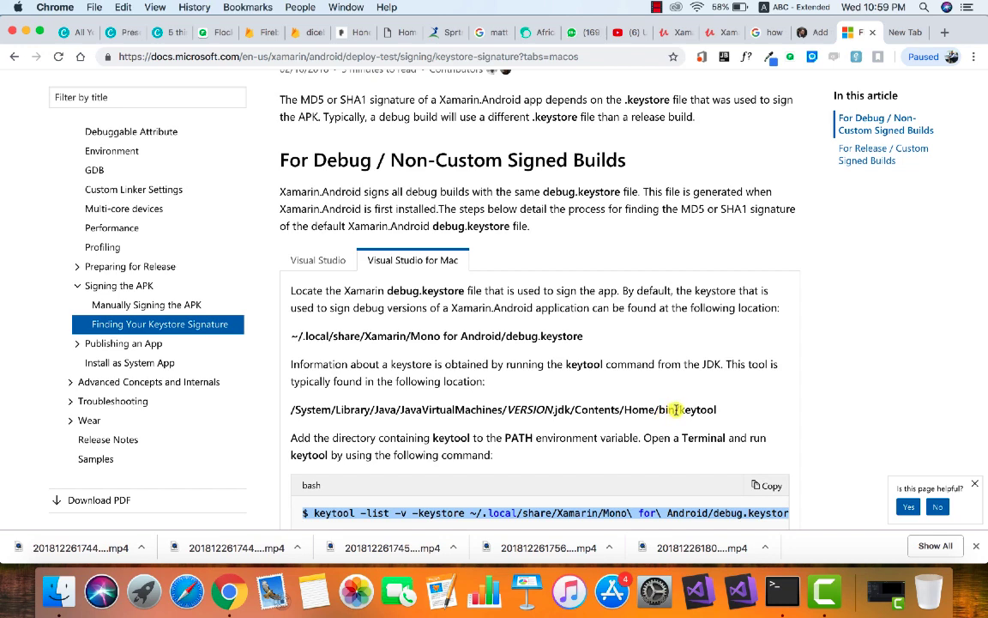
- Highlight the guide's /System/Library/Java/JavaVirtualMachines/VERSION.jdk/Contents/Home/bin path
left_click_drag(291, 410, 673, 409)
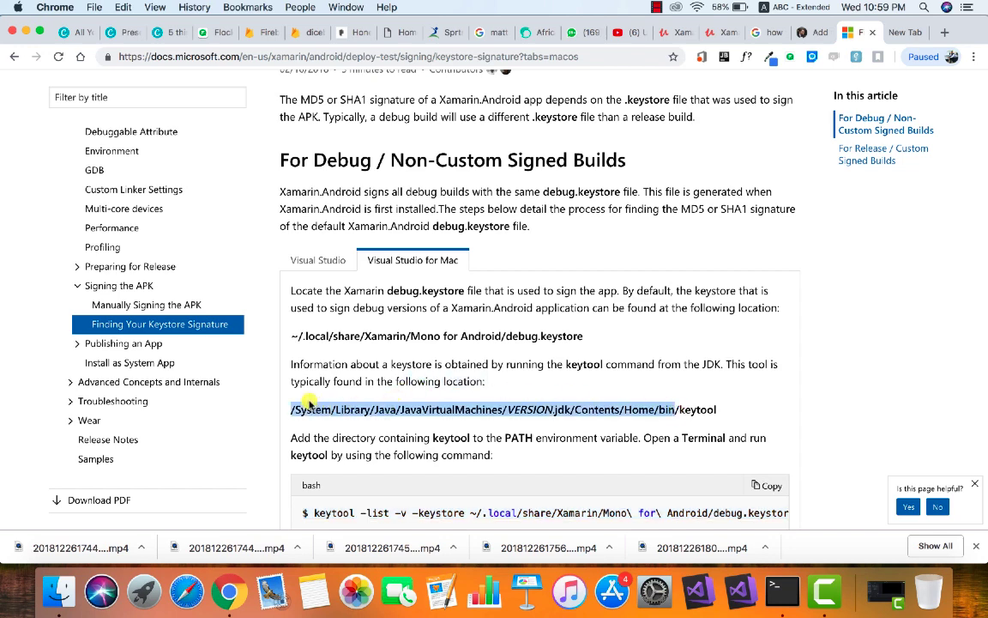
scroll("down", 3)
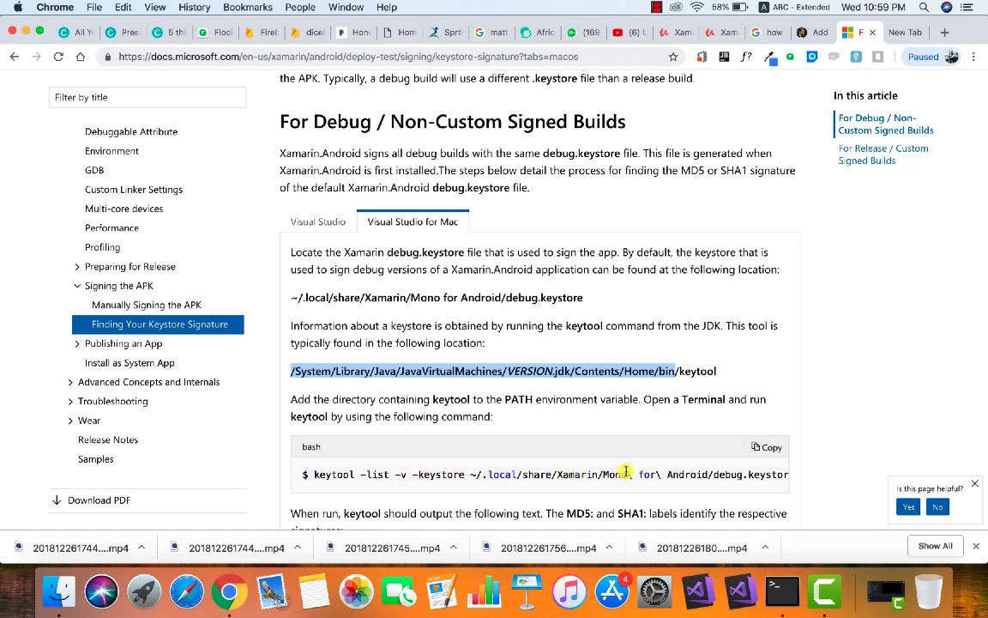
mouse_move(369, 493)
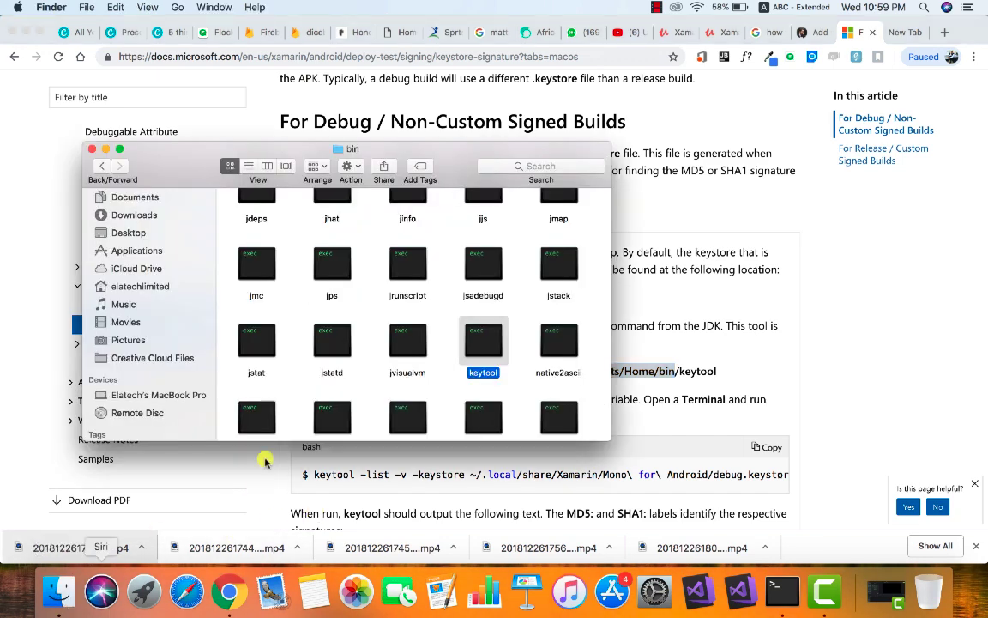
- Copy the JDK Home's bin folder path using Copy "bin" as Pathname
left_click(101, 165)
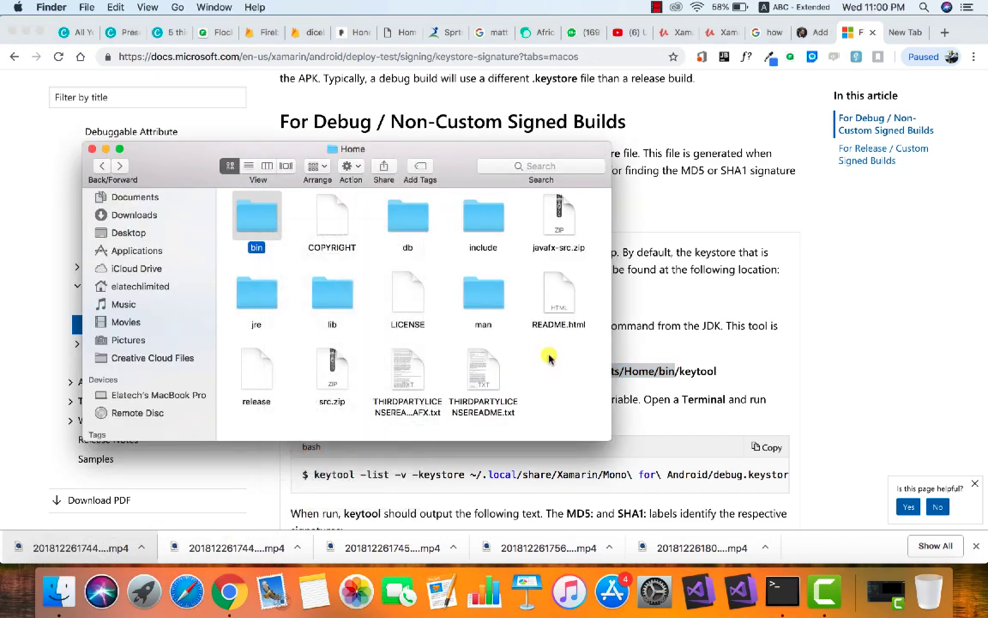
mouse_move(278, 221)
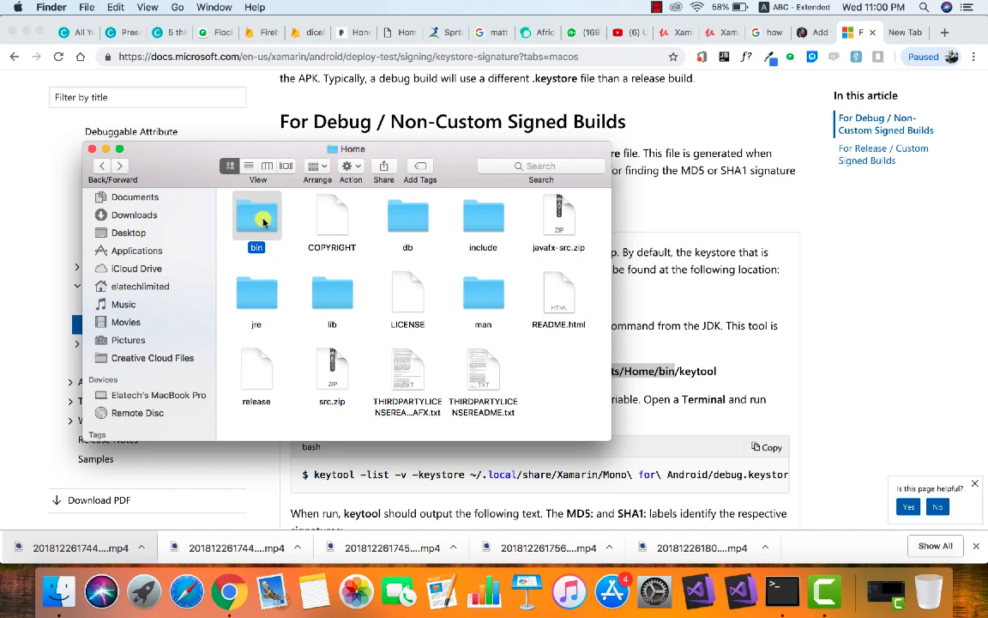
right_click(257, 217)
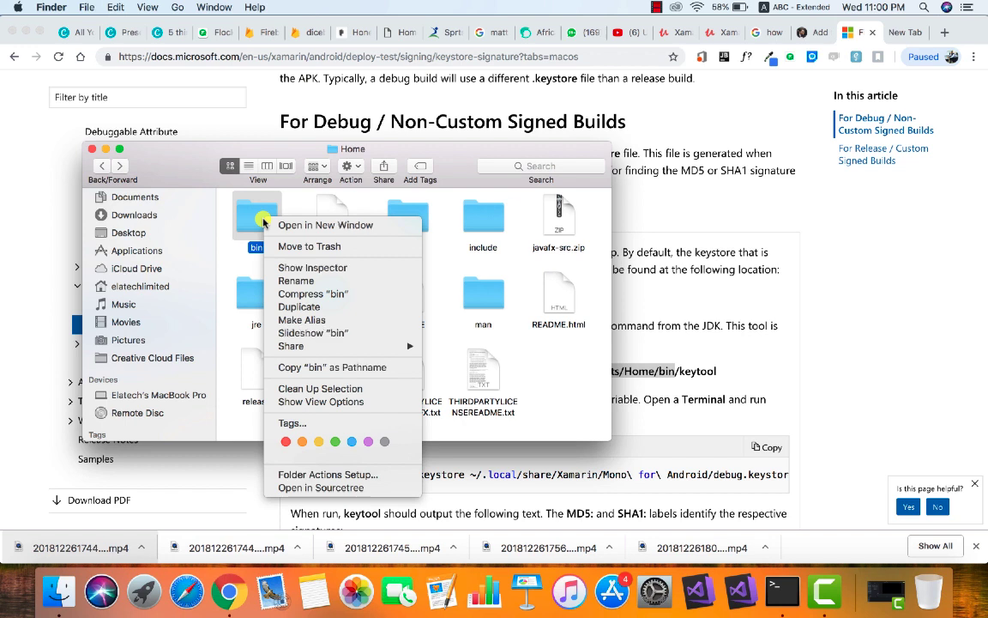
mouse_move(319, 306)
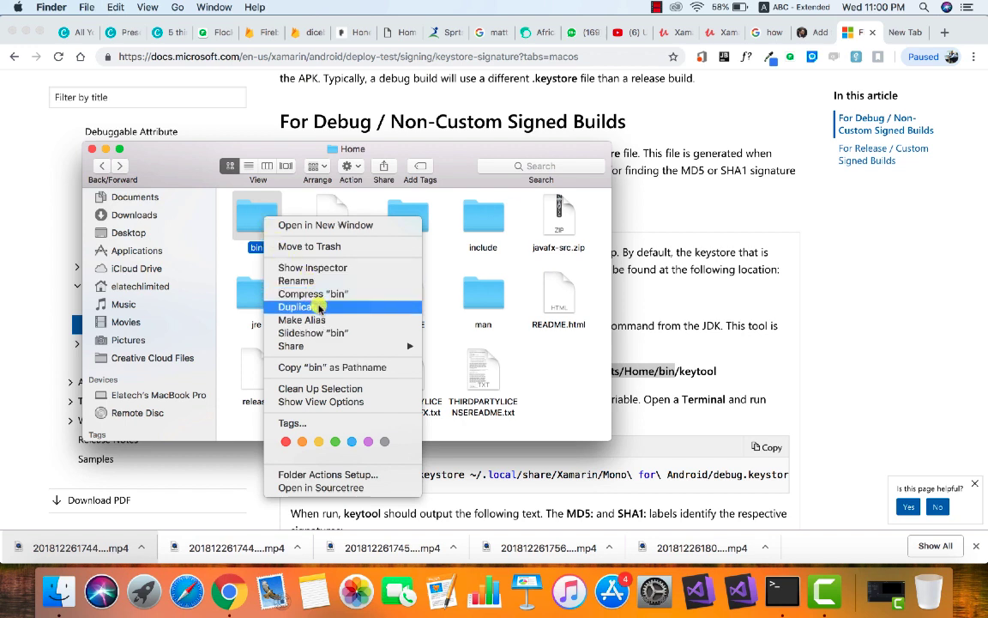
mouse_move(333, 367)
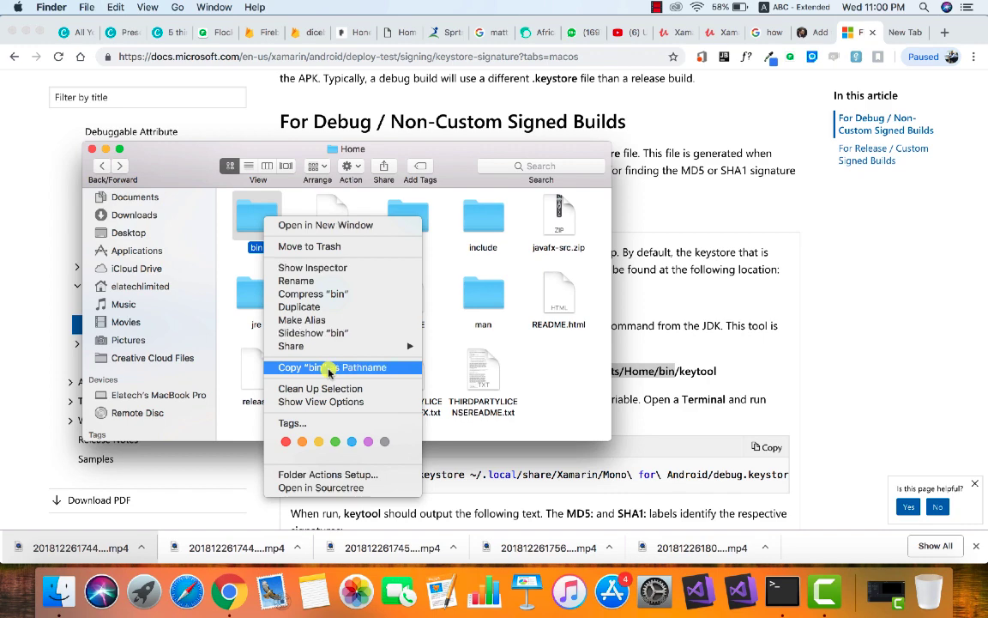
left_click(342, 367)
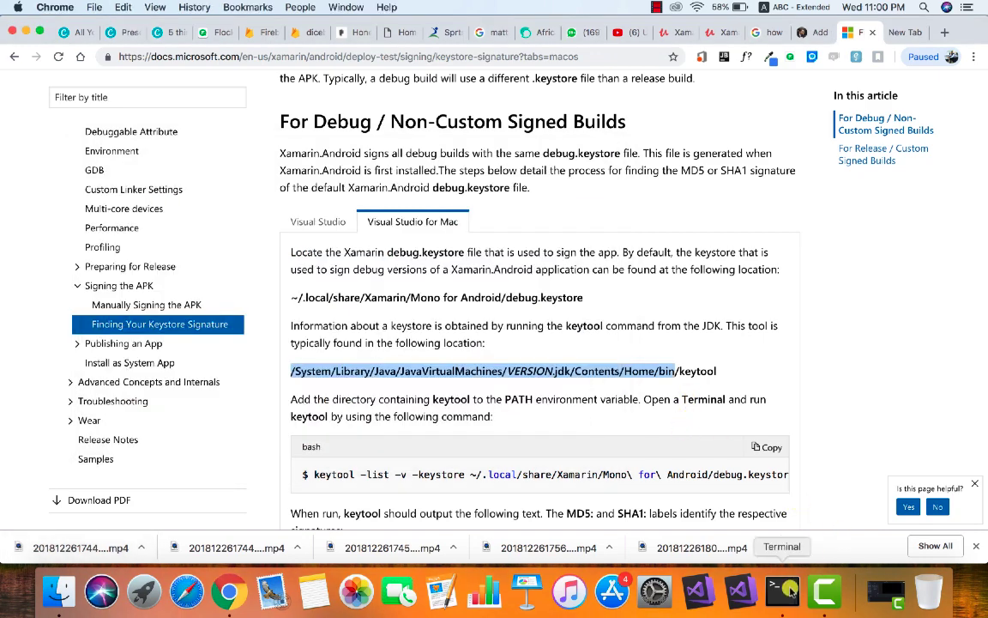
- Add /Library/Java/JavaVirtualMachines/jdk1.8.0_131.jdk/Contents/Home/bin to /etc/path in nano and exit to save
left_click(781, 586)
type("sudo ")
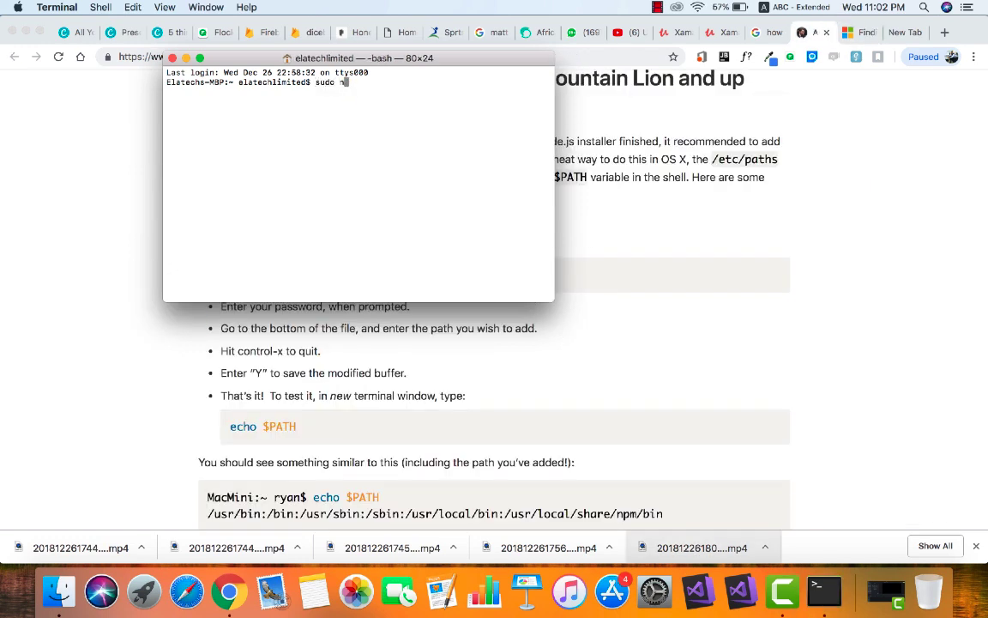
type("nano")
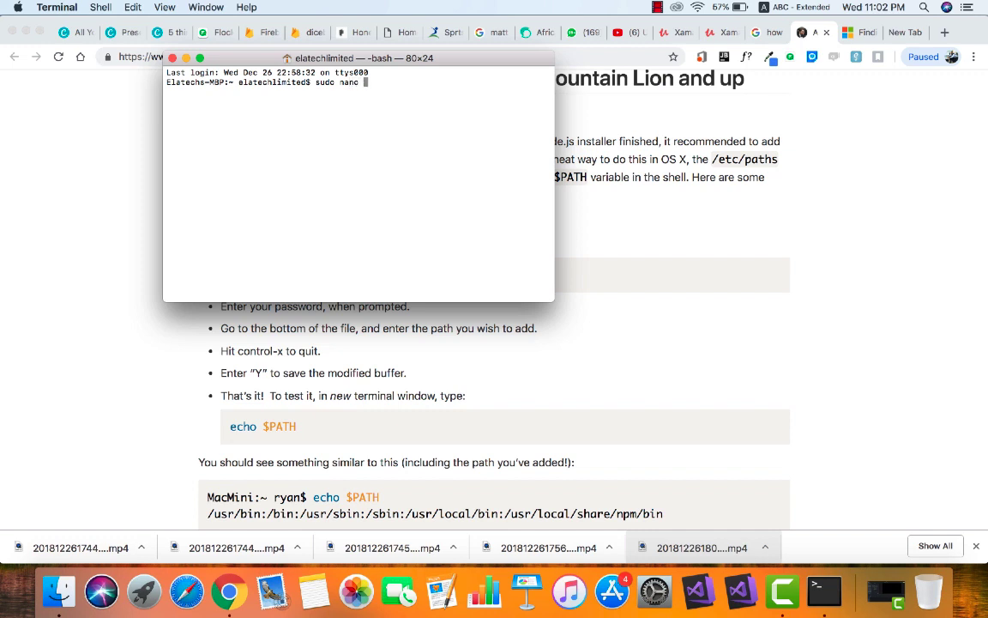
type("/etc")
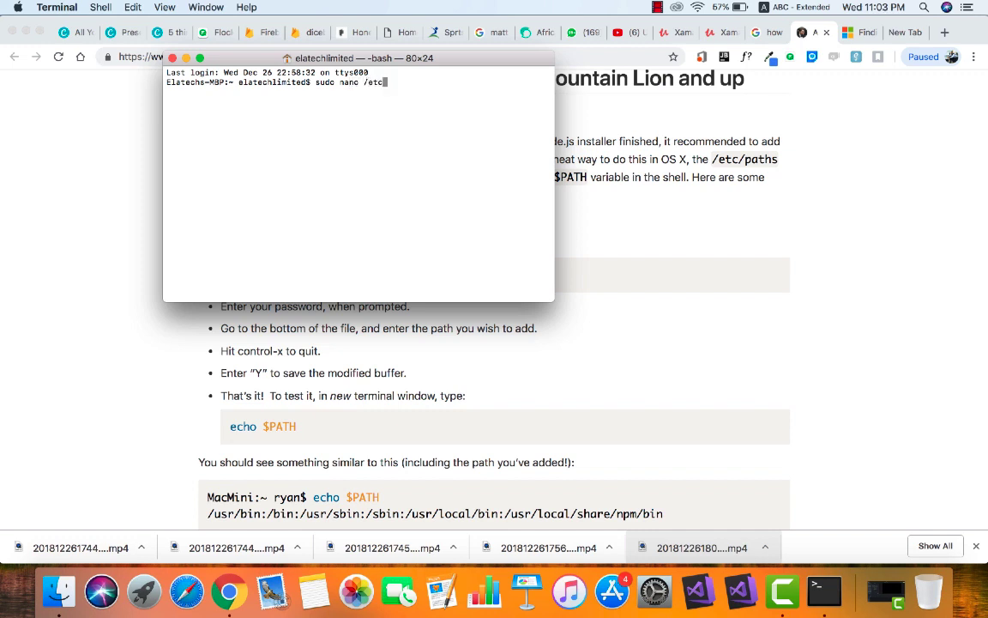
type("path")
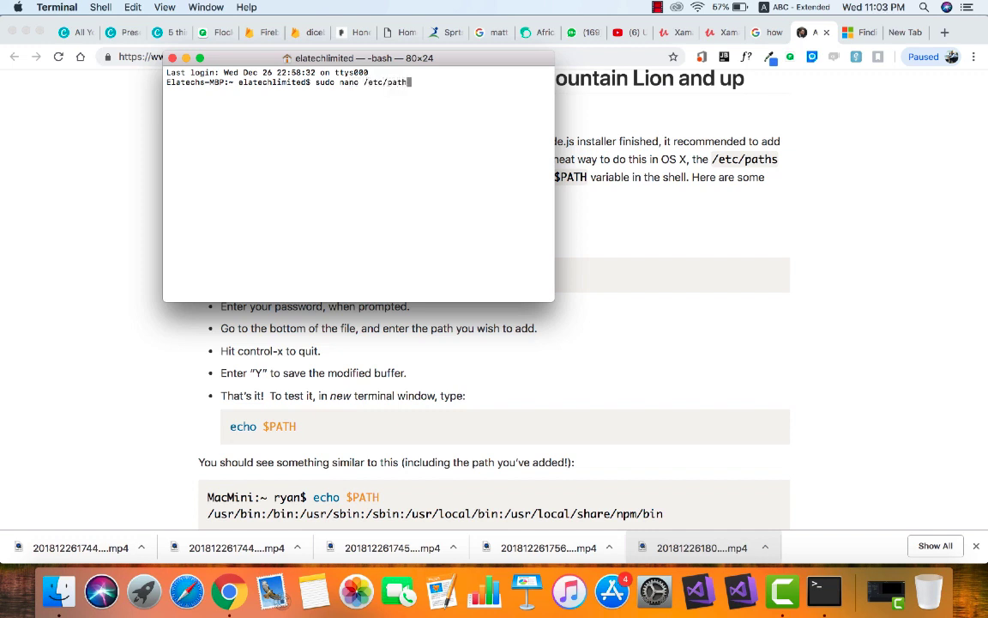
key("Return")
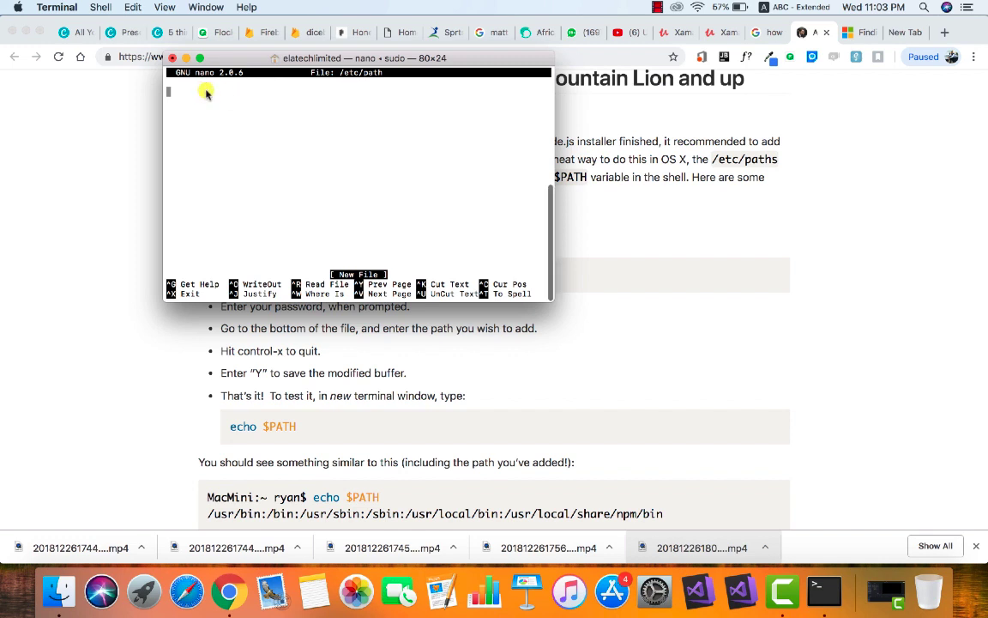
type("/Library/Java/JavaVirtualMachines/jdk1.8.0_131.jdk/Contents/Home/bin")
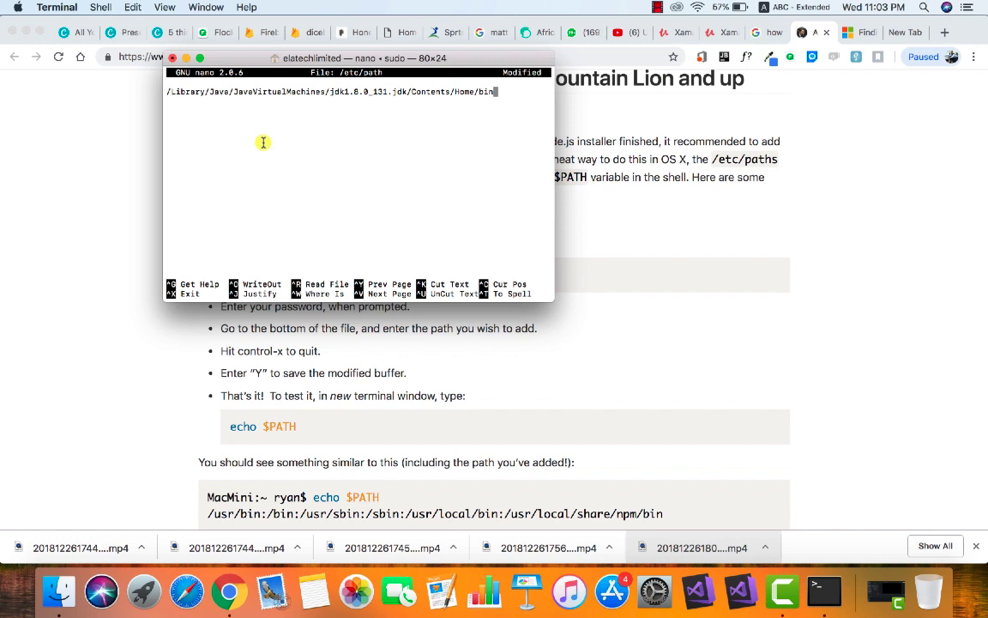
key("ctrl+x")
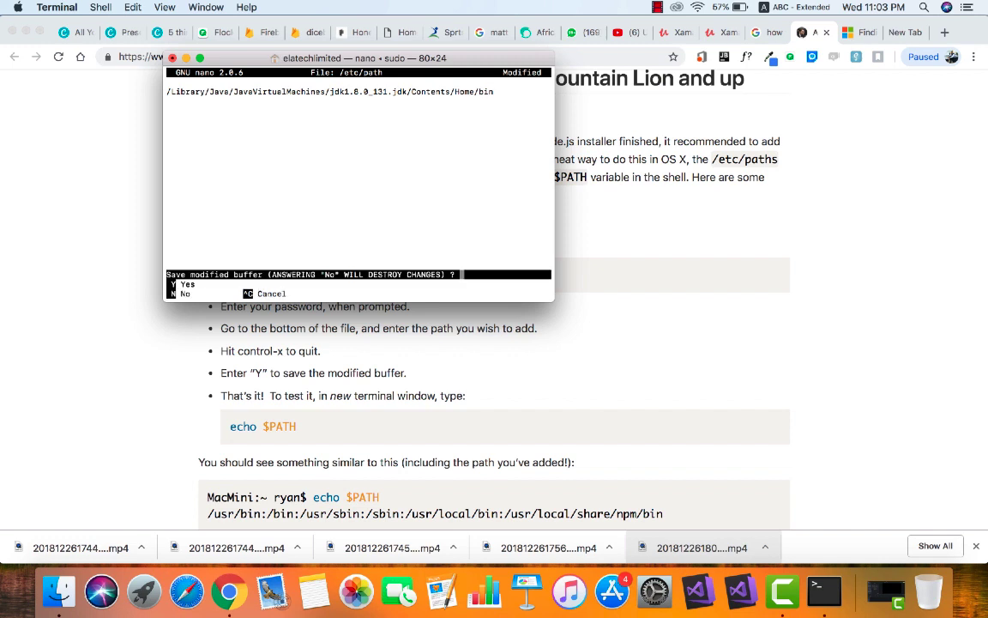
mouse_move(264, 142)
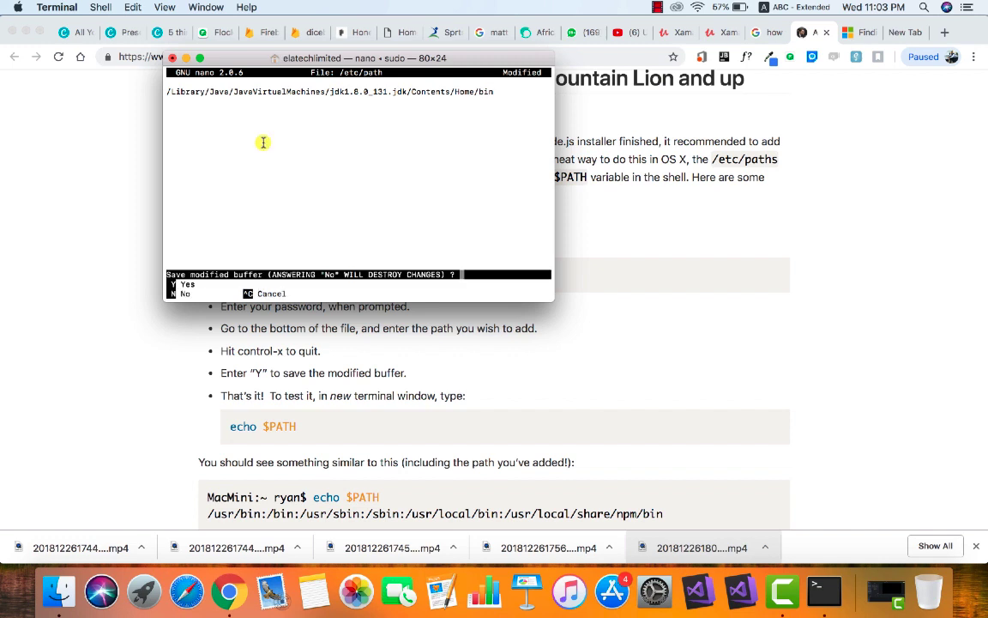
mouse_move(263, 183)
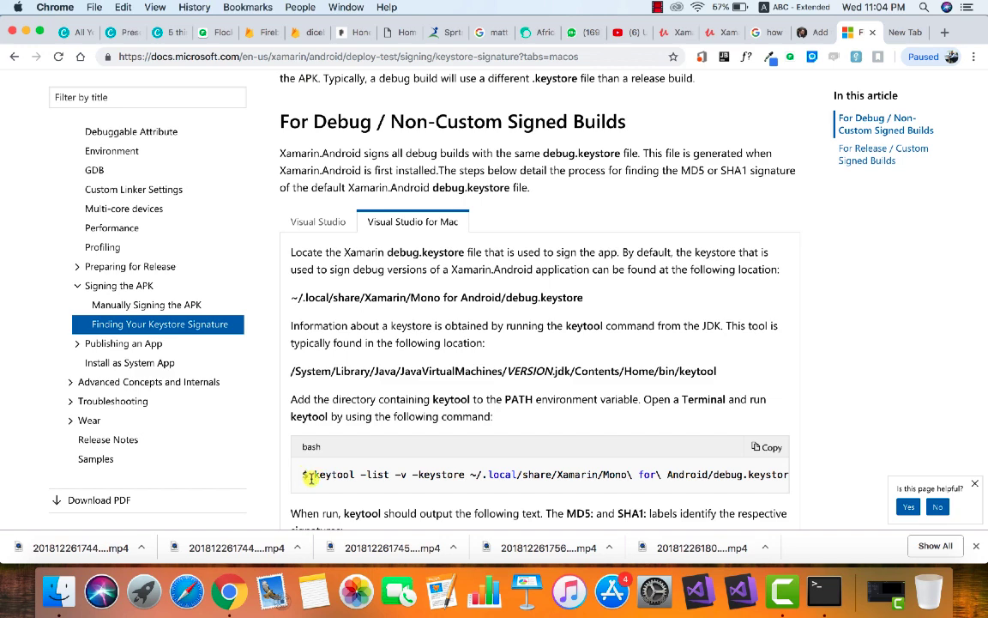
mouse_move(315, 476)
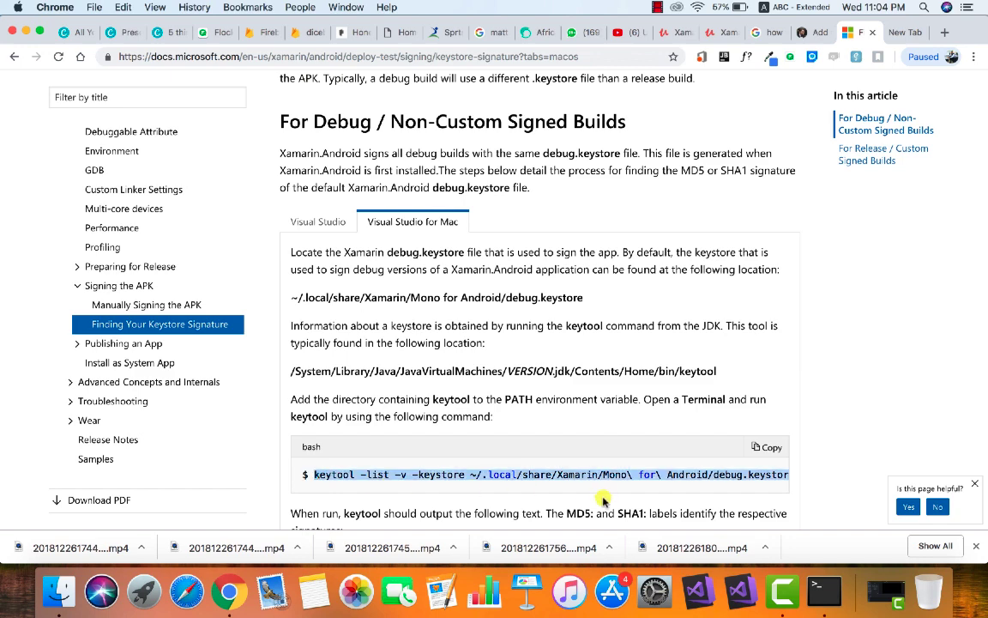
mouse_move(823, 597)
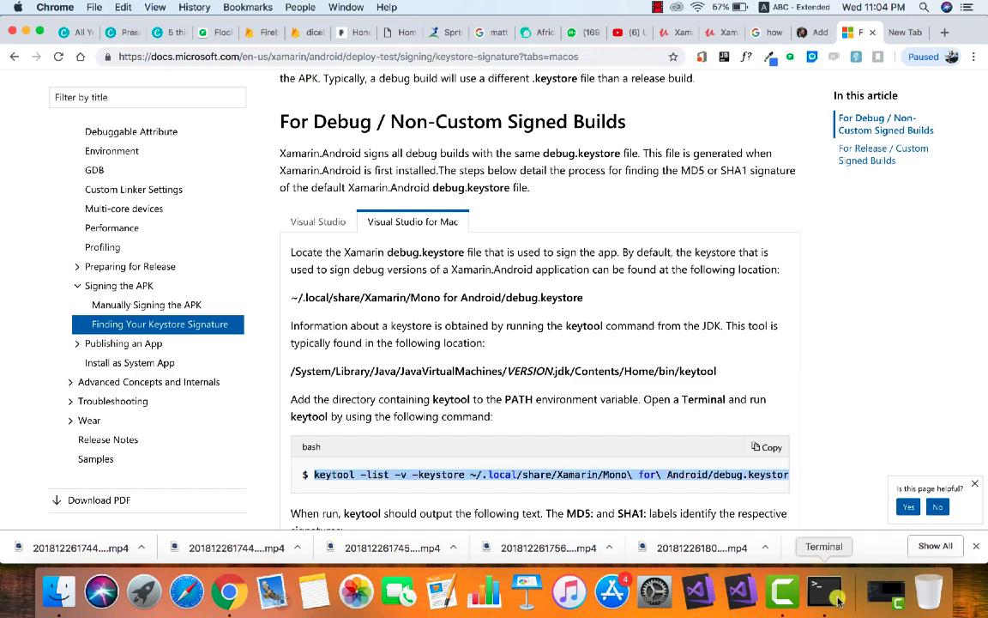
- Run the keytool listing on the Xamarin debug keystore and select its SHA1 fingerprint
left_click(820, 580)
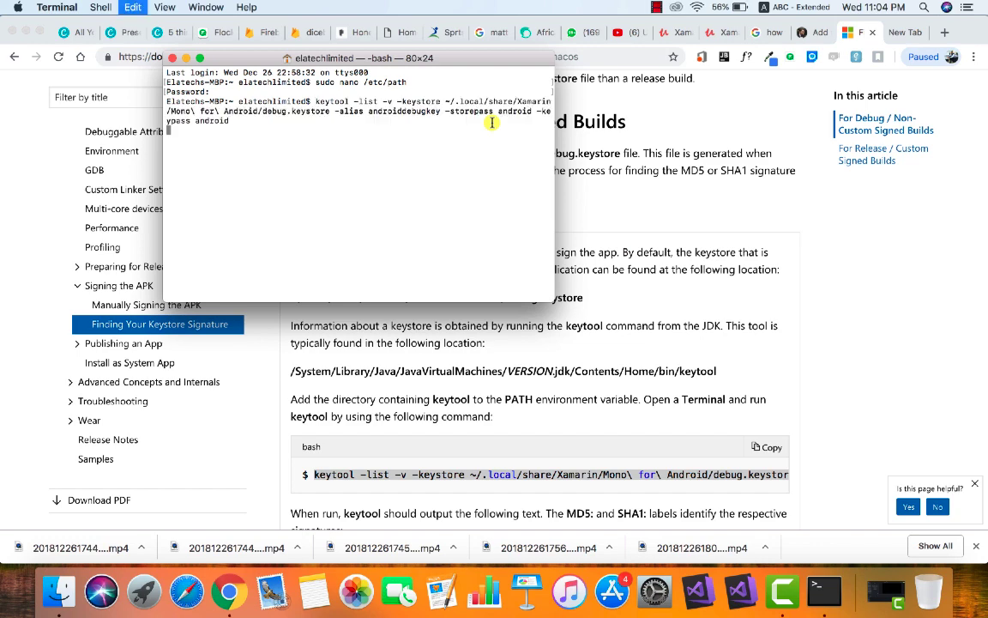
key("Return")
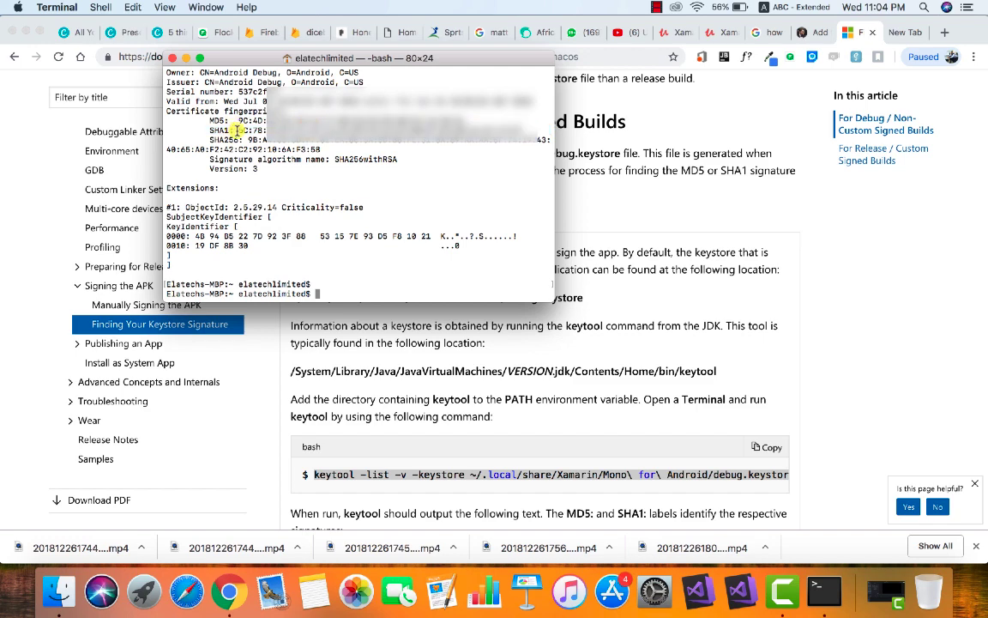
left_click_drag(210, 130, 532, 130)
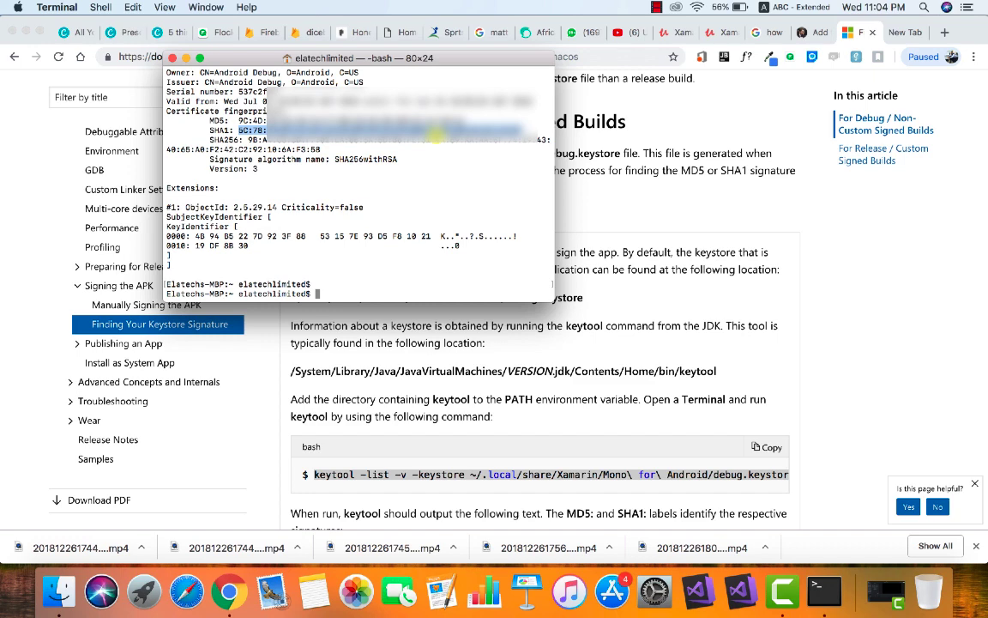
mouse_move(391, 169)
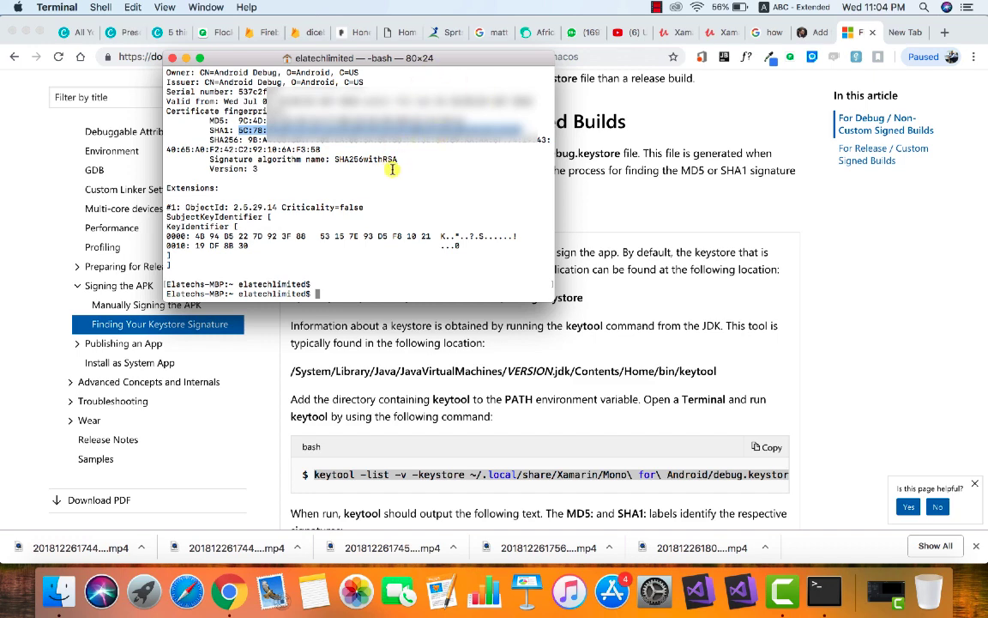
mouse_move(418, 165)
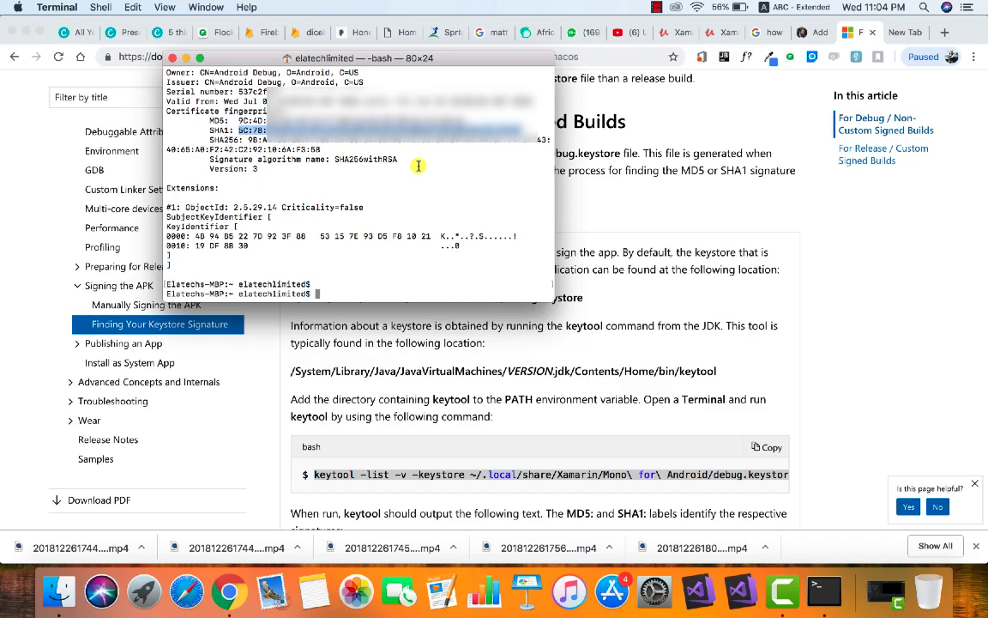